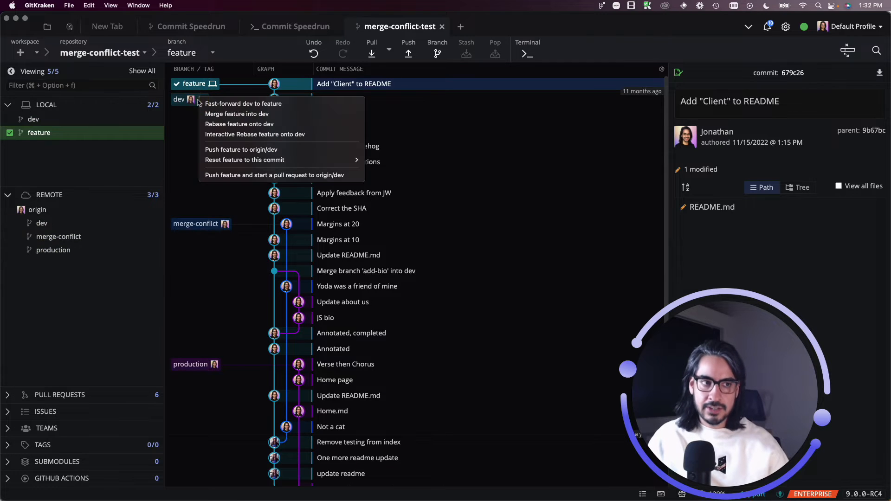
mouse_move(291, 114)
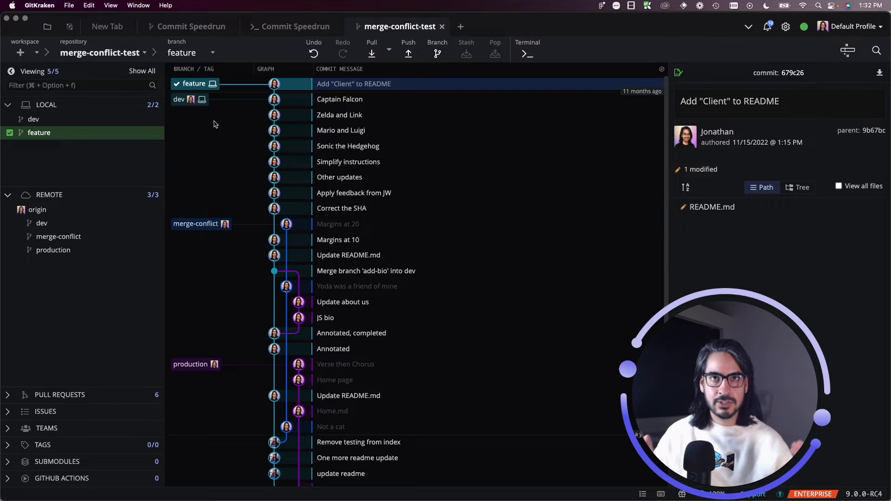
mouse_move(215, 110)
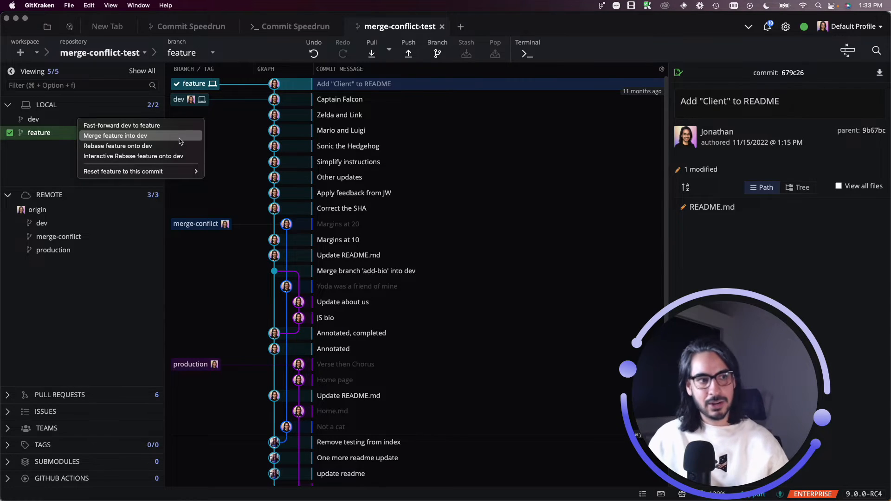
Step: Merge the feature branch into dev from the dev branch's context menu
left_click(115, 135)
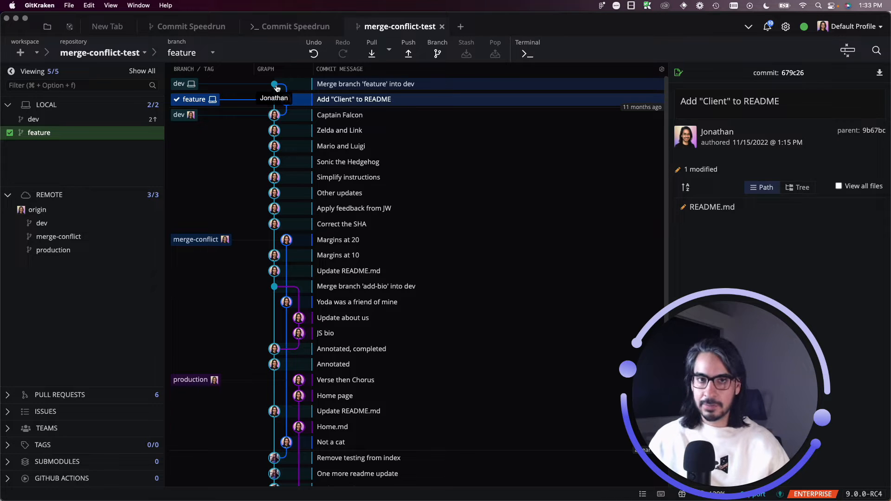
mouse_move(362, 88)
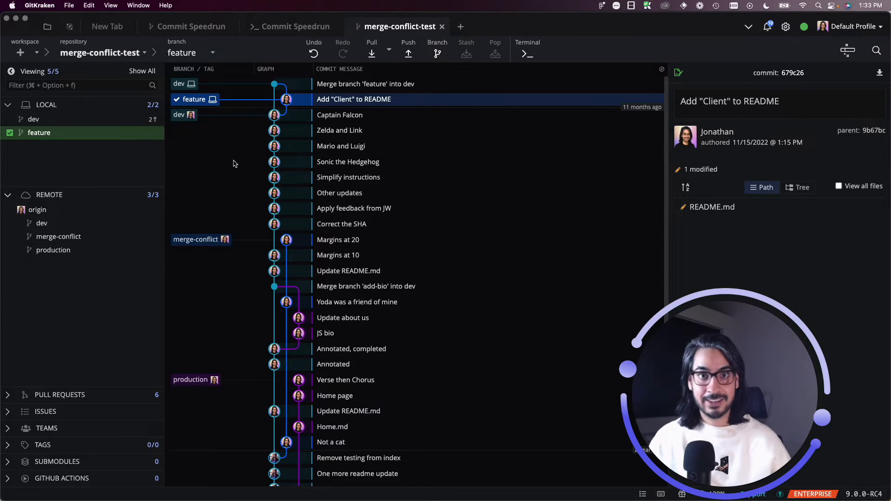
mouse_move(314, 54)
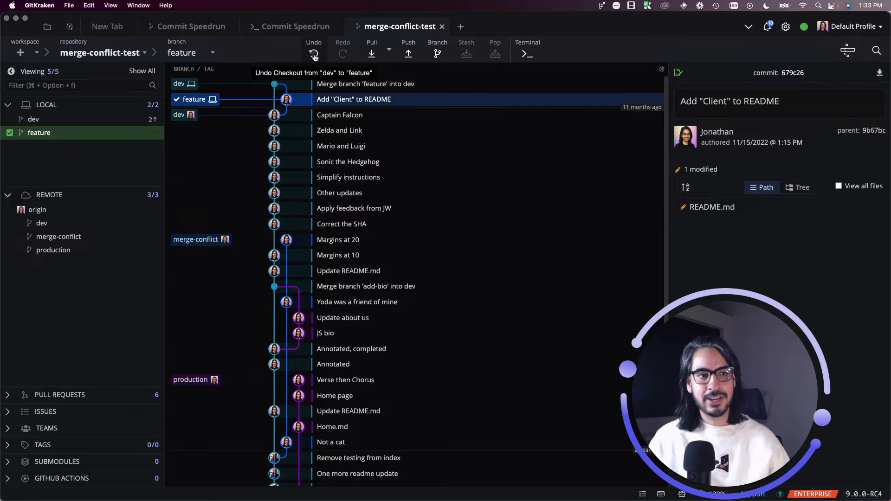
Step: Undo the checkout to feature, returning to dev at its merge commit
left_click(313, 53)
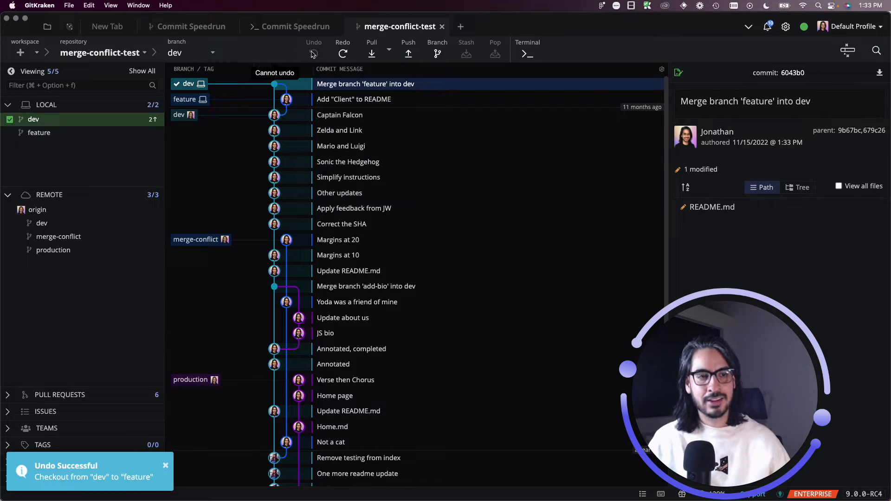
mouse_move(248, 140)
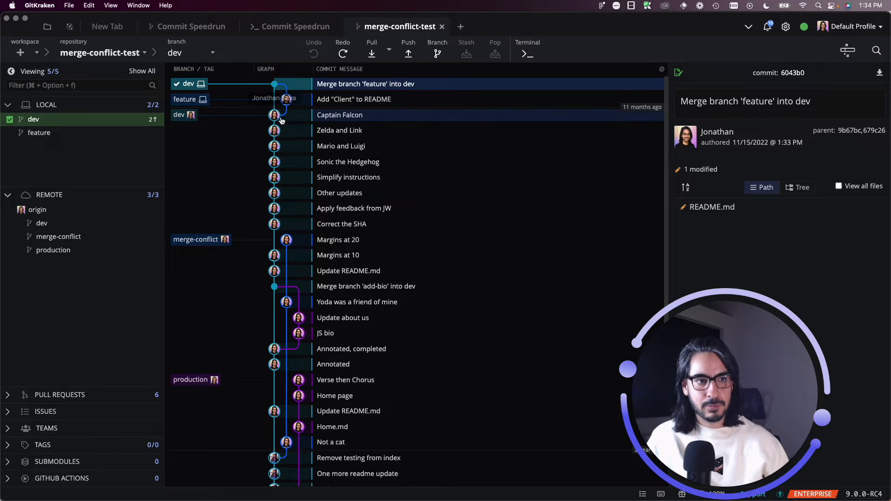
mouse_move(275, 115)
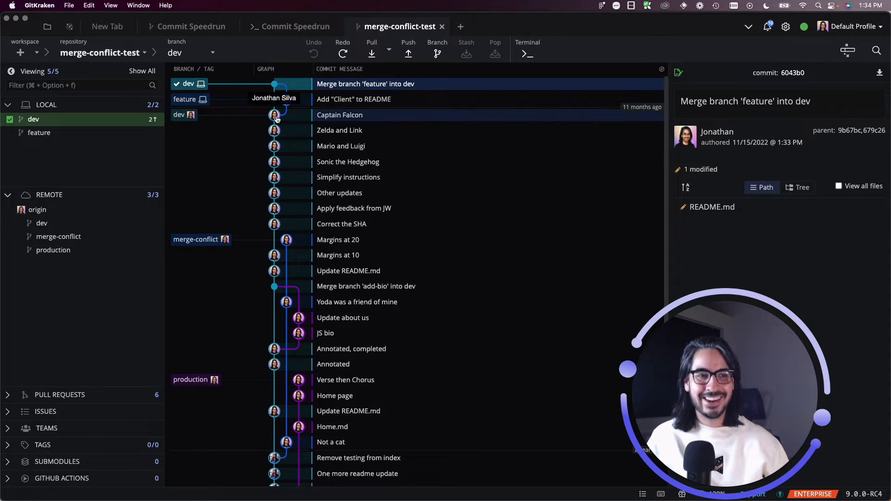
Step: Hard-reset dev to the Captain Falcon commit, discarding all changes
right_click(276, 115)
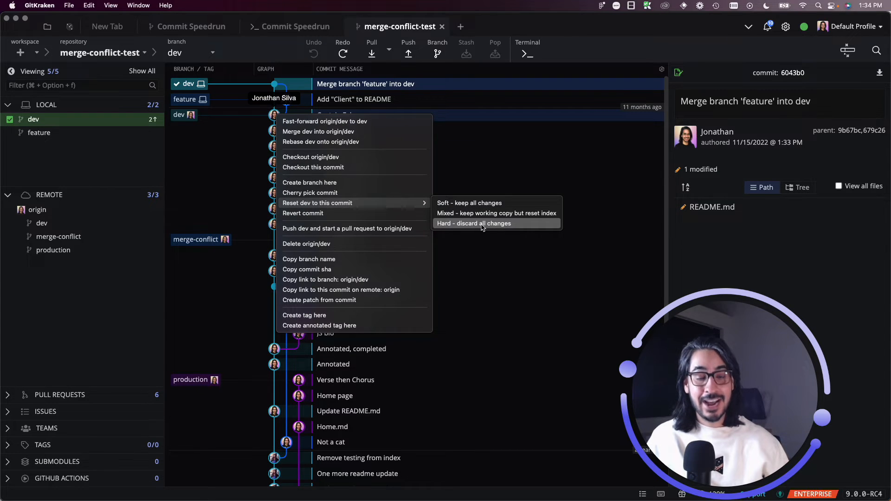
mouse_move(483, 226)
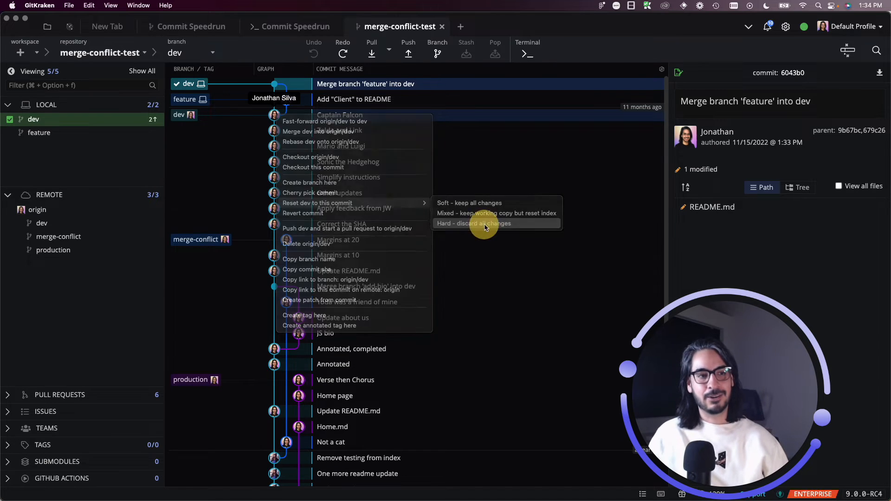
left_click(473, 223)
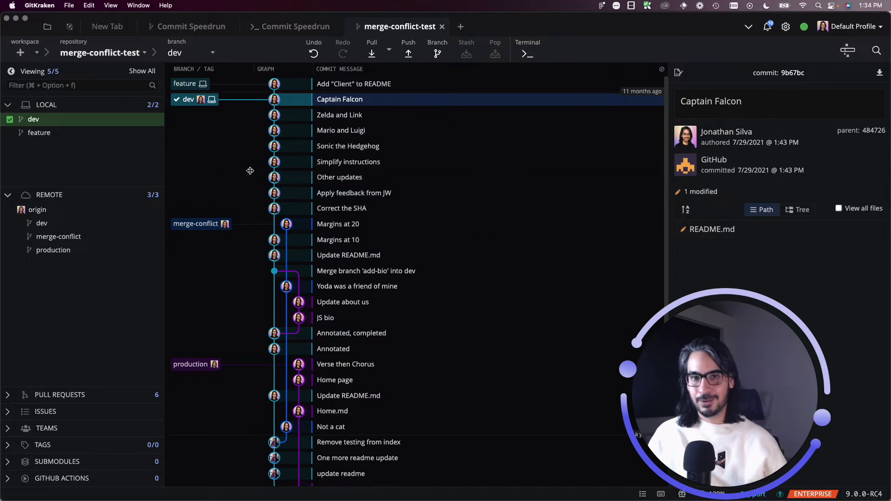
mouse_move(236, 146)
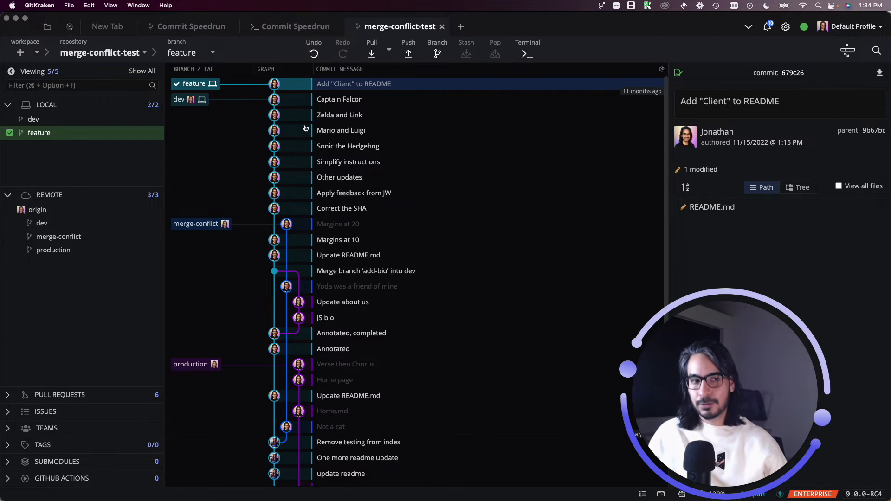
mouse_move(79, 141)
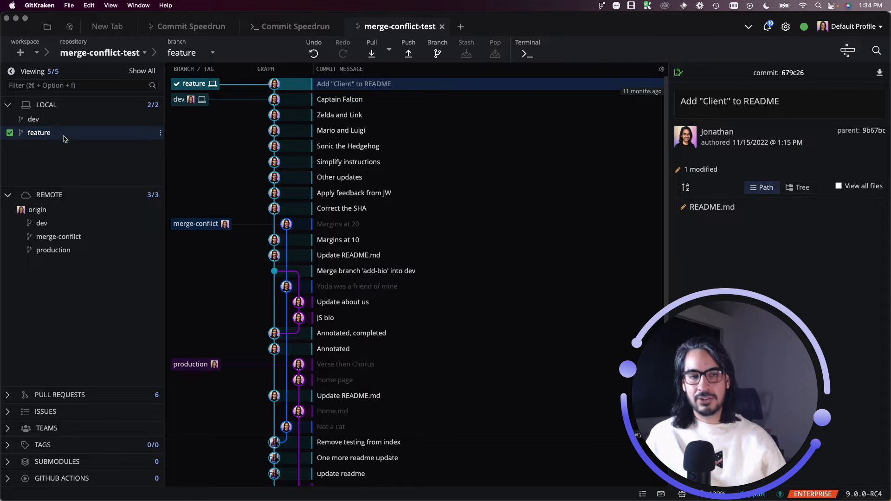
Step: Filter branches for 'dev' and merge feature into dev from its context menu
left_click(79, 86)
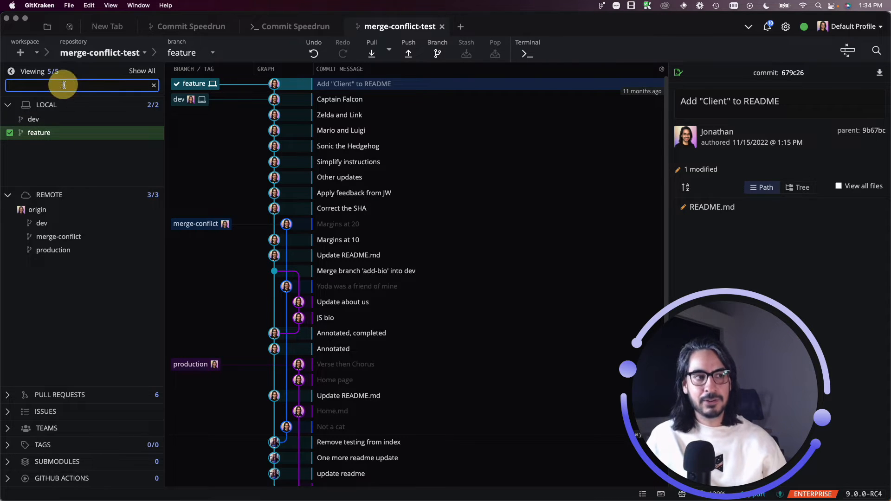
type("dev")
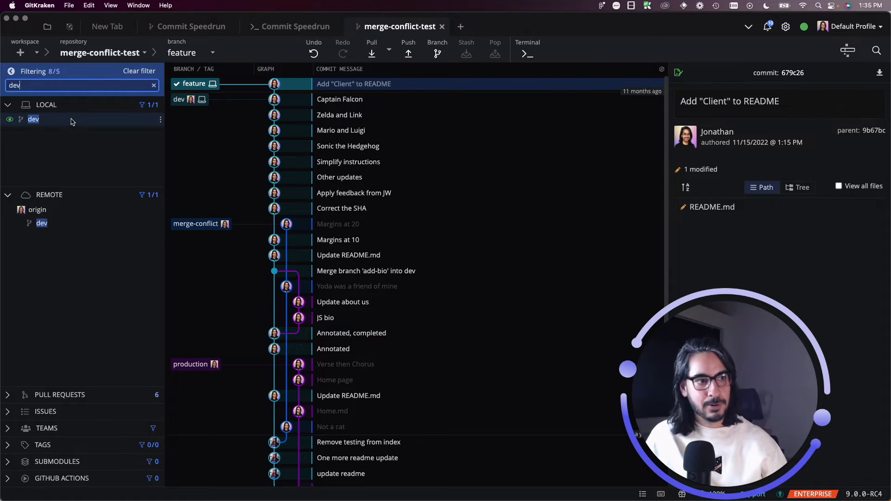
right_click(33, 119)
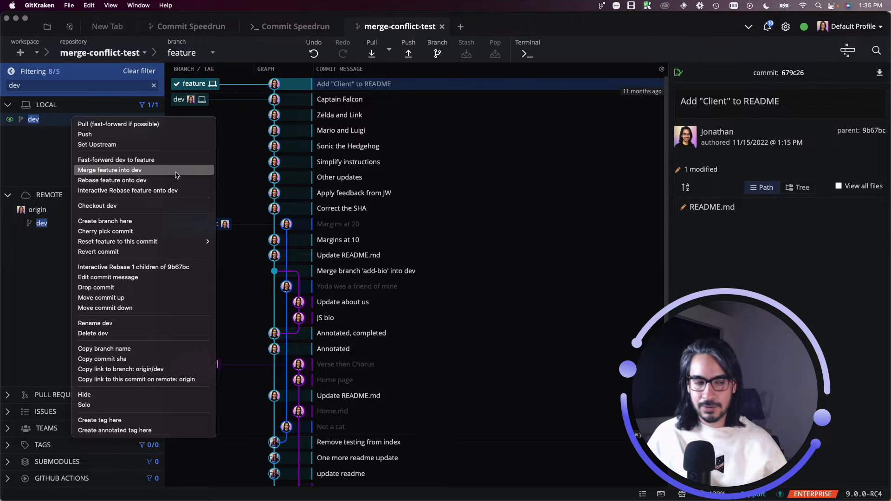
left_click(109, 169)
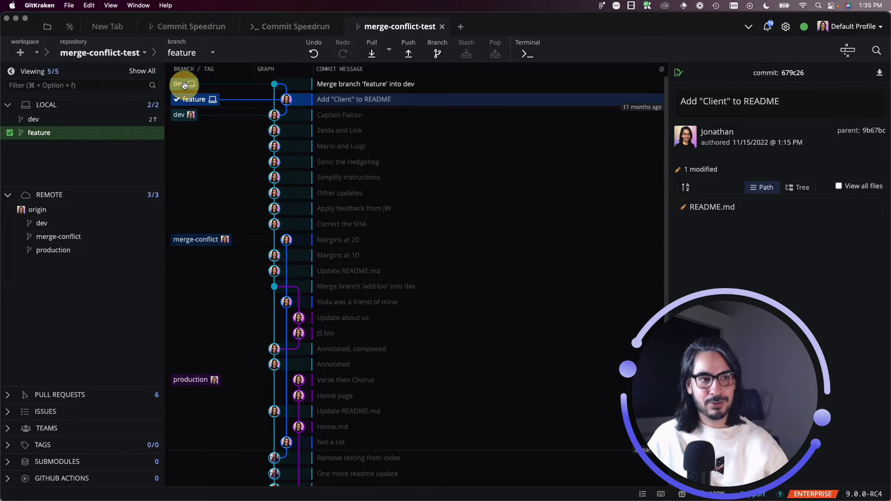
Step: Check out dev and hard-reset it to the Captain Falcon commit
double_click(179, 84)
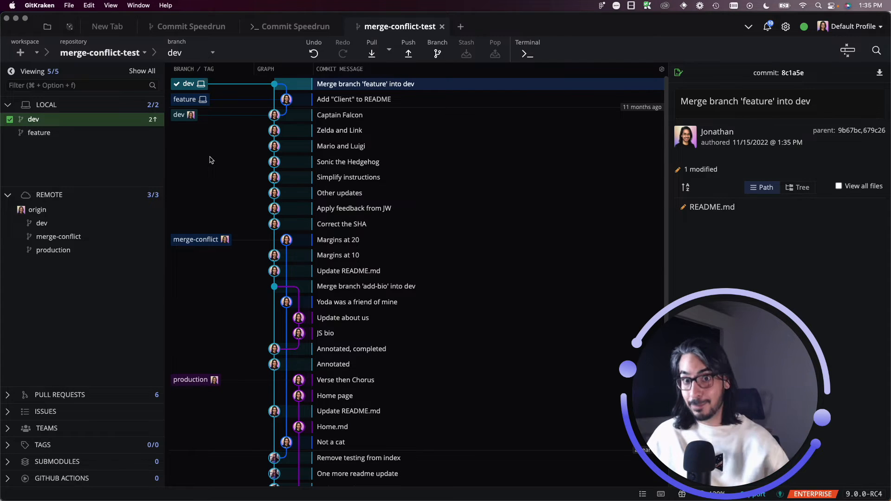
mouse_move(201, 170)
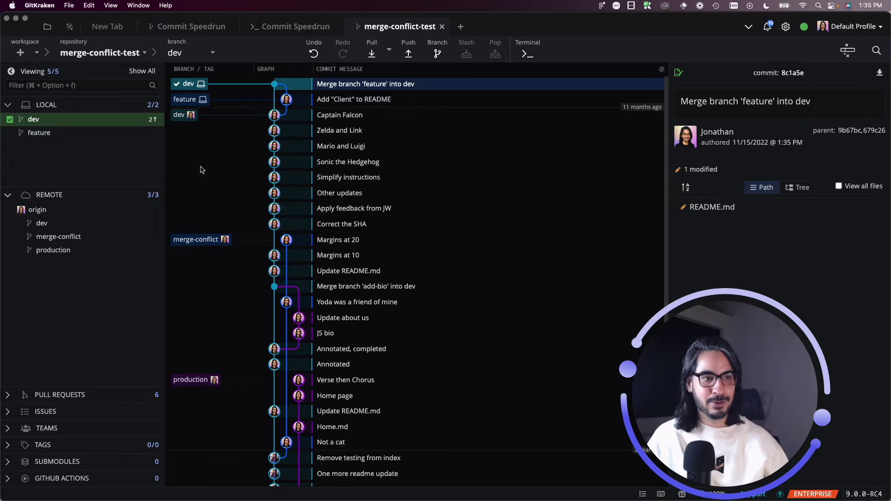
right_click(274, 115)
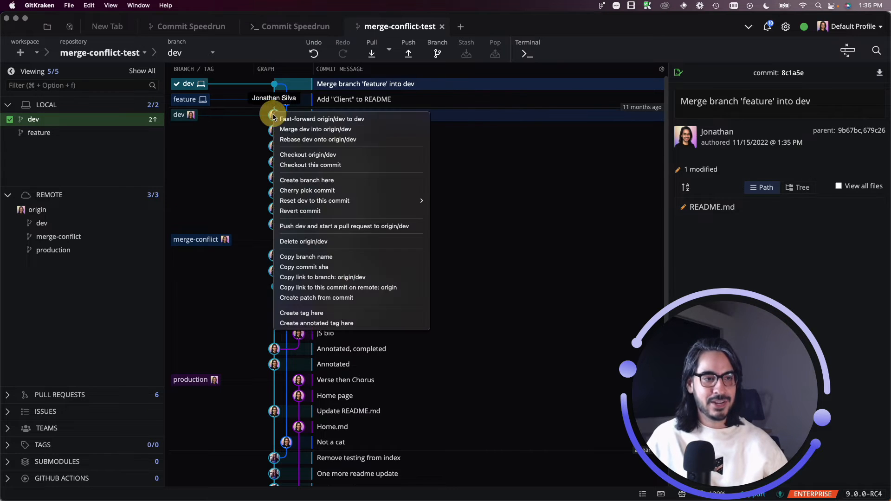
mouse_move(314, 200)
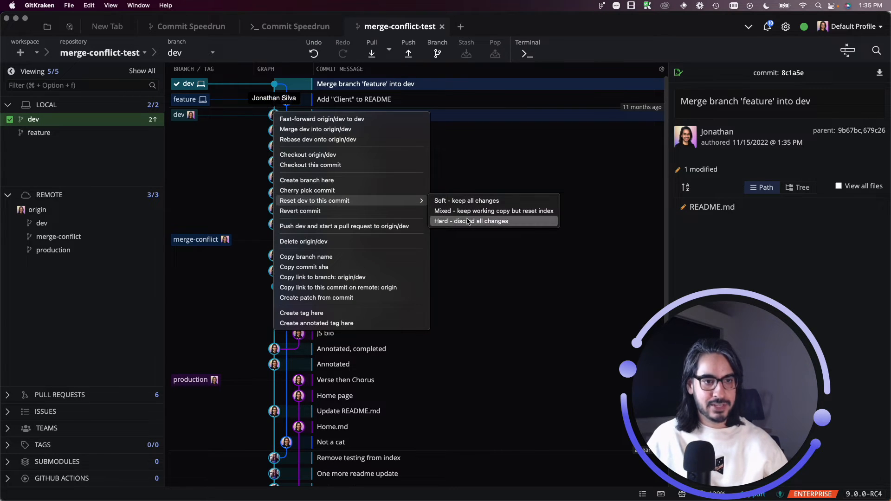
left_click(471, 221)
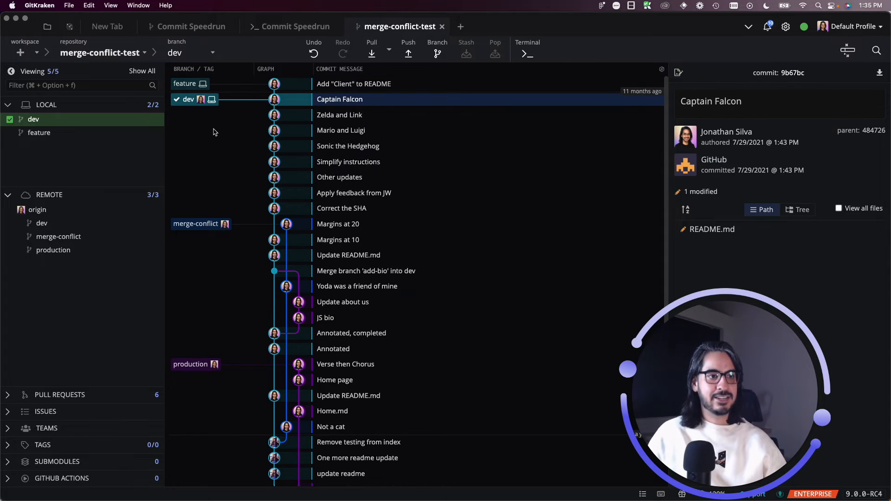
mouse_move(225, 141)
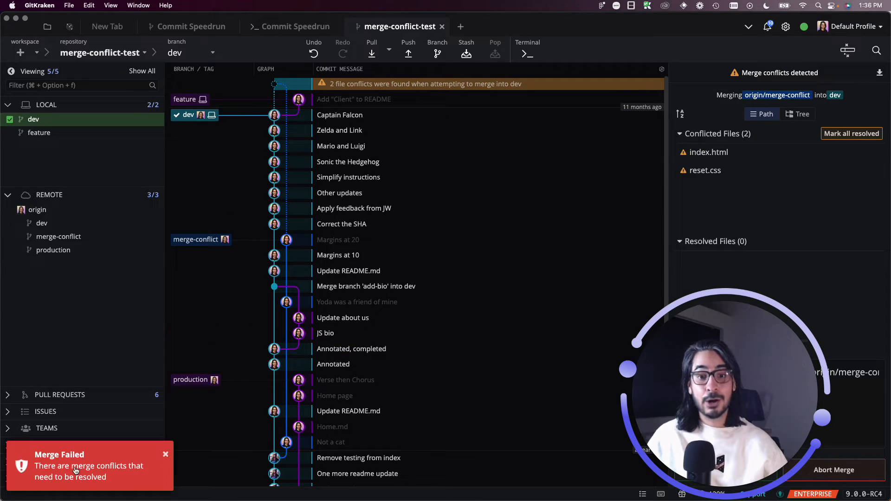
mouse_move(121, 477)
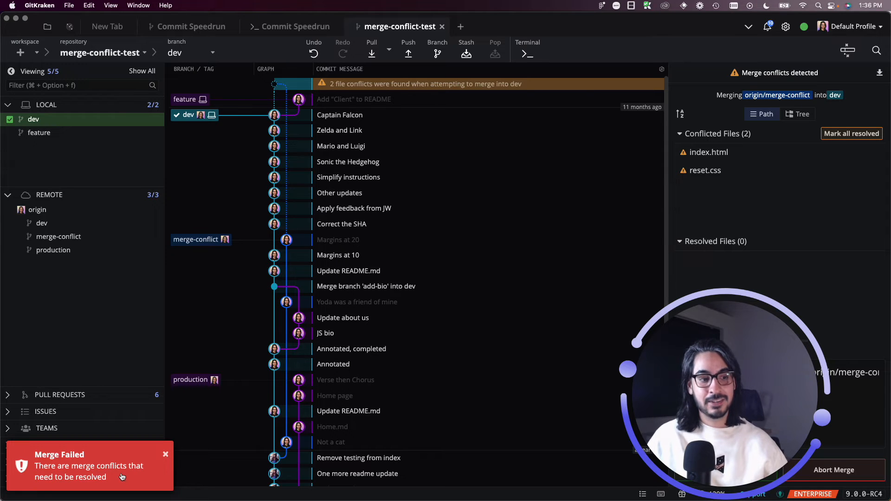
Step: Dismiss the 'Merge Failed' notification to reveal the conflicted files panel
left_click(326, 334)
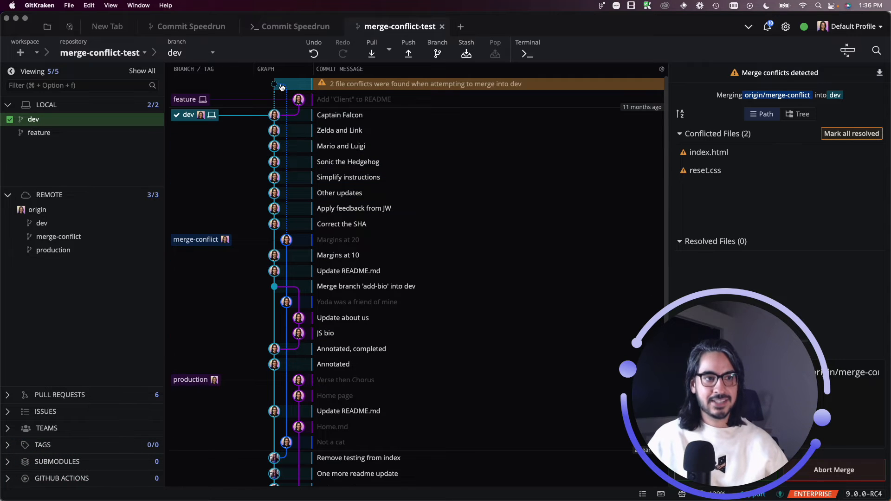
Step: Inspect the Other updates and Update README.md commits, then return to the conflicted merge
left_click(339, 193)
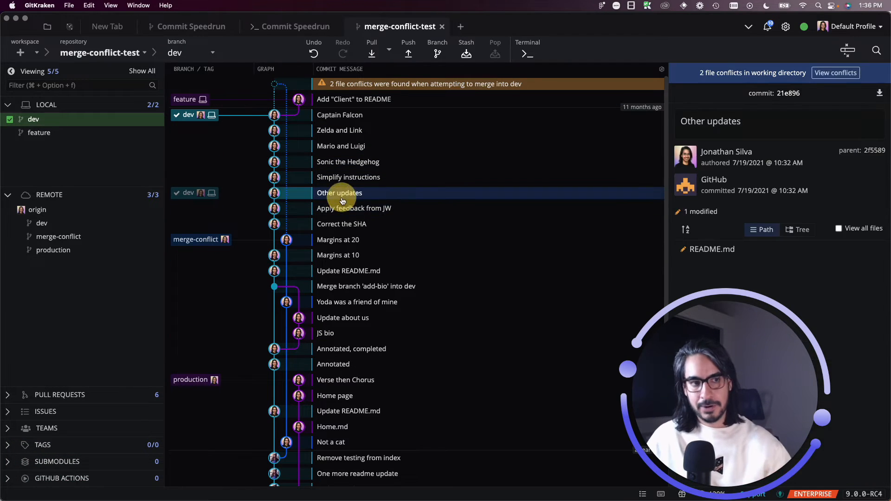
left_click(348, 270)
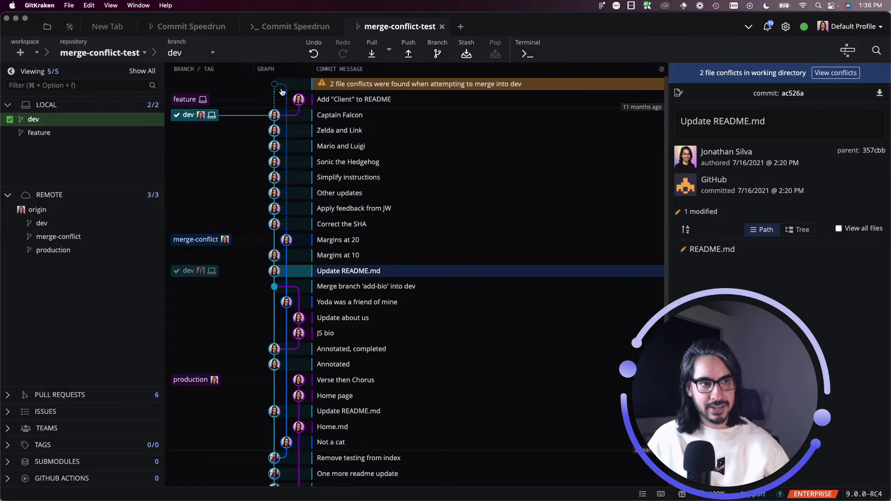
left_click(835, 73)
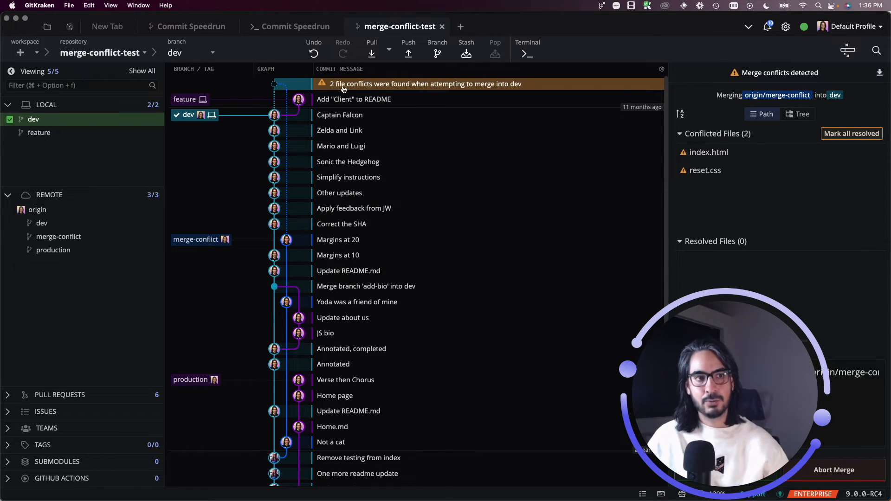
mouse_move(341, 88)
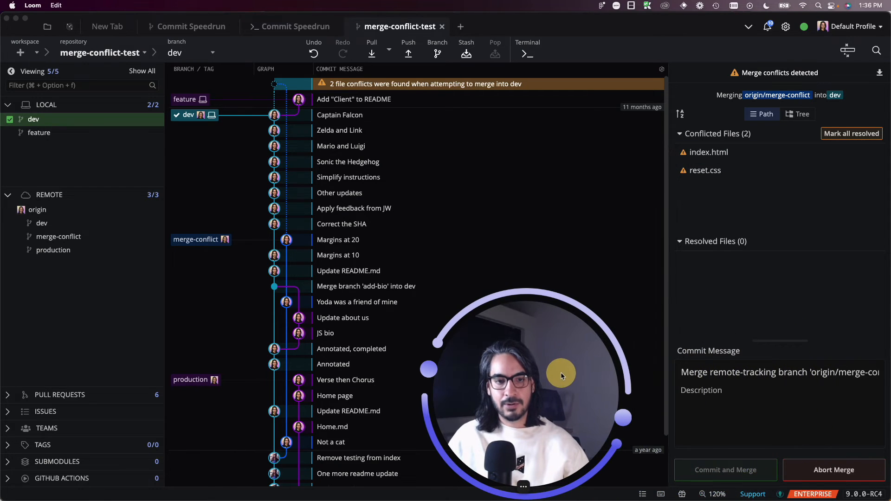
mouse_move(775, 144)
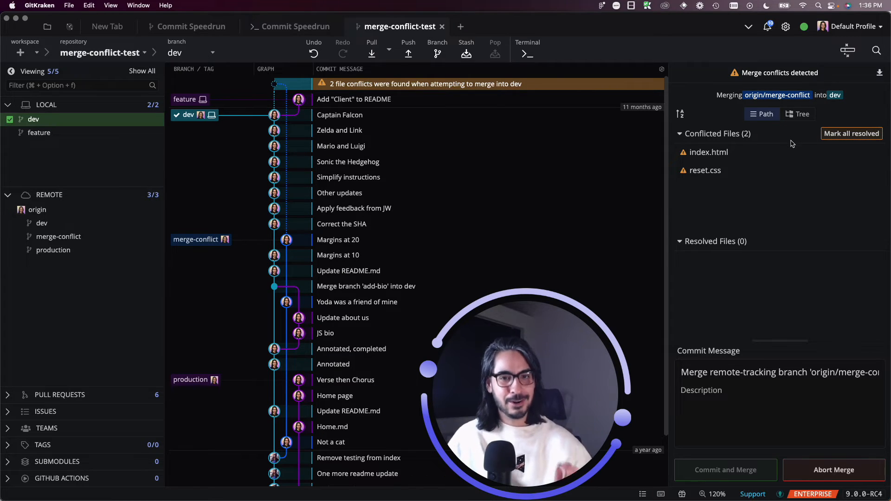
mouse_move(707, 152)
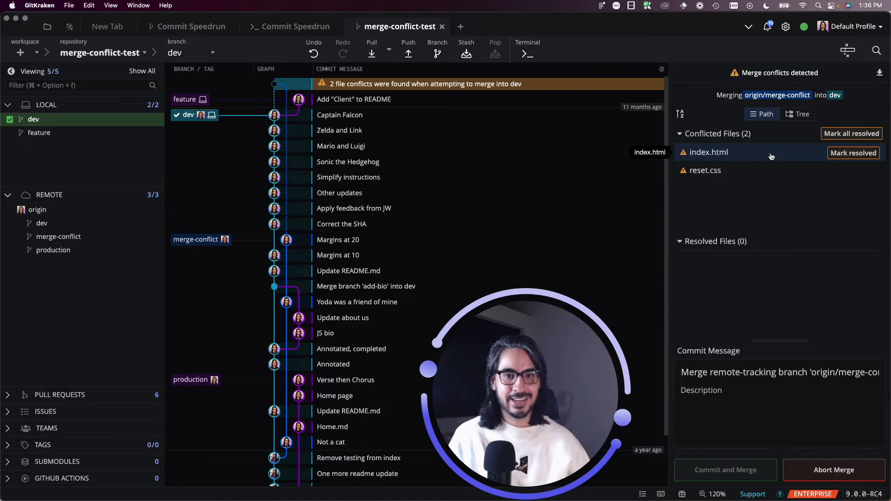
Step: Open index.html in the conflict tool and preview, then clear, both A and B takes
left_click(707, 151)
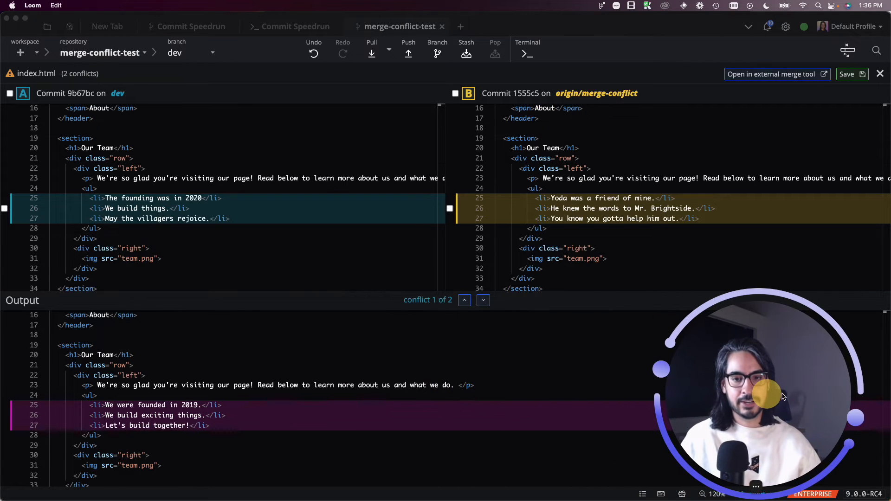
mouse_move(243, 122)
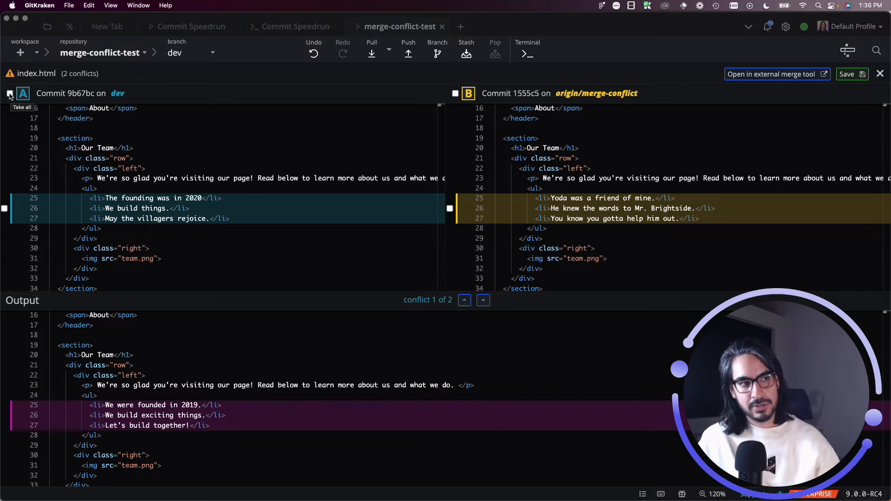
left_click(10, 93)
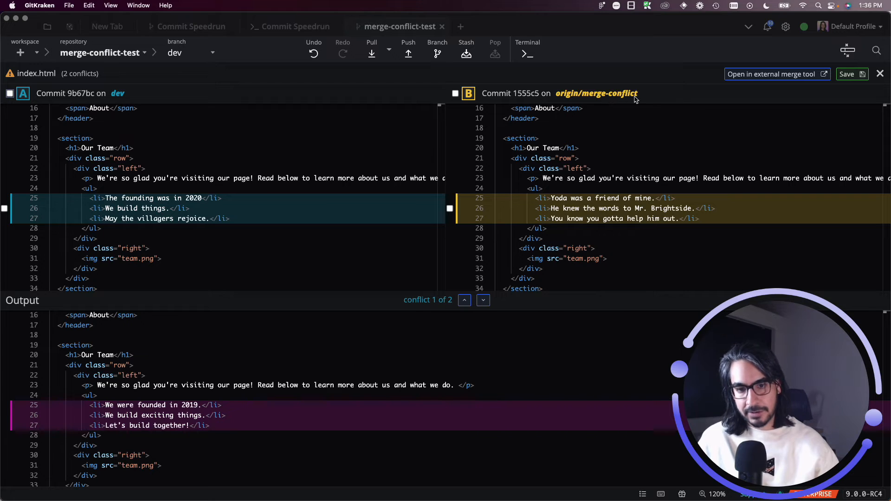
left_click(455, 93)
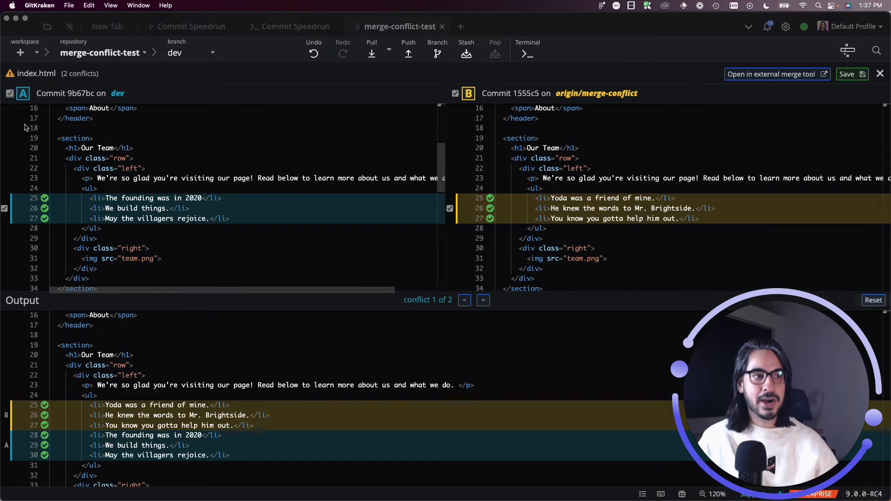
left_click(10, 93)
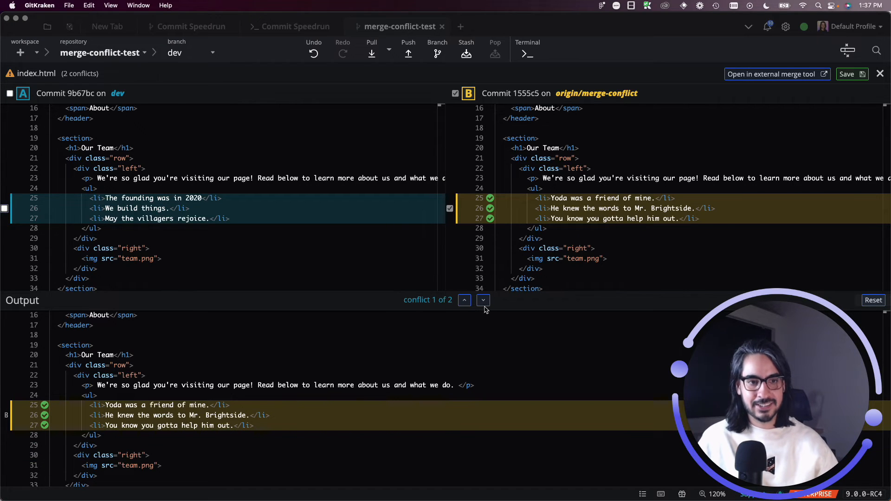
left_click(483, 301)
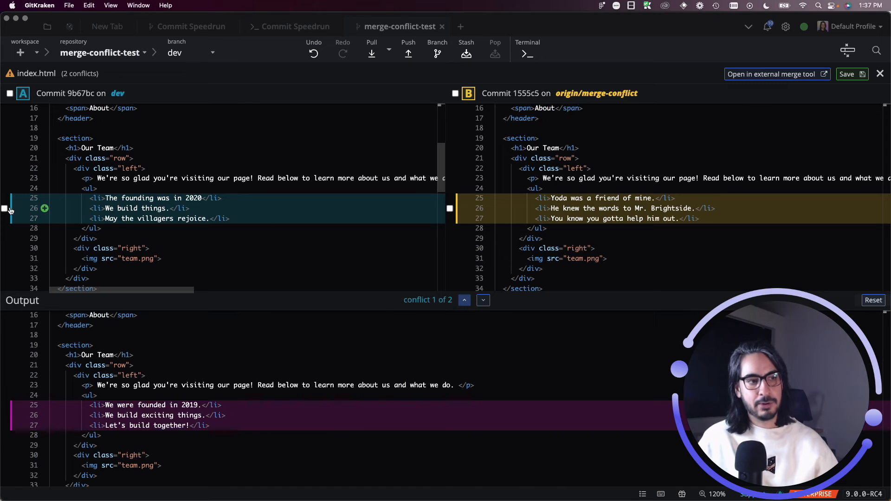
Step: Take dev's lines and remove 'villagers' from the last list item
left_click(10, 93)
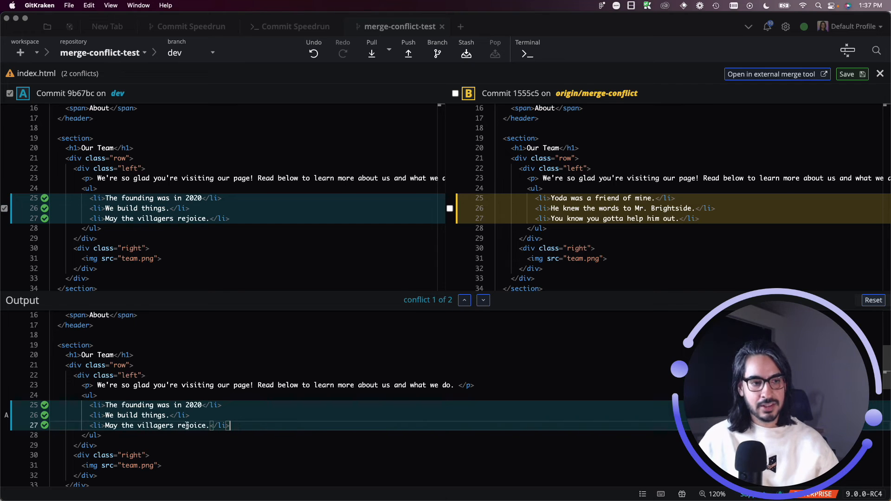
double_click(153, 425)
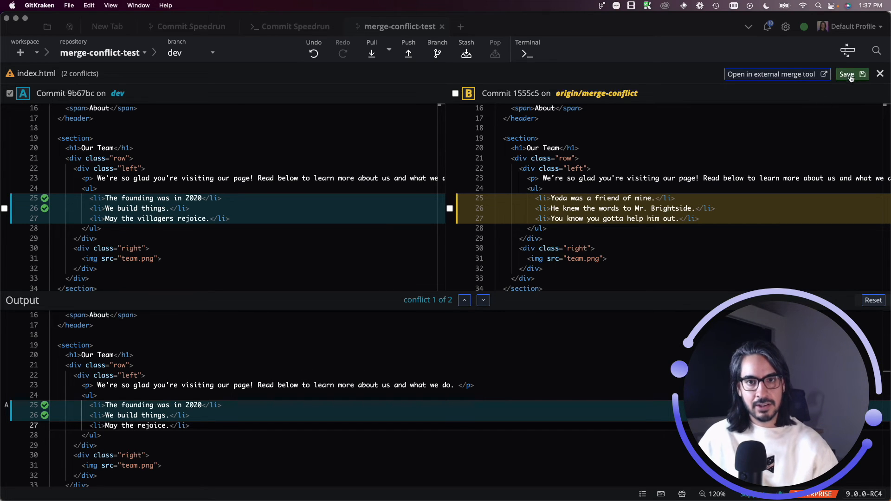
Step: Save the index.html resolution in the merge tool
left_click(846, 74)
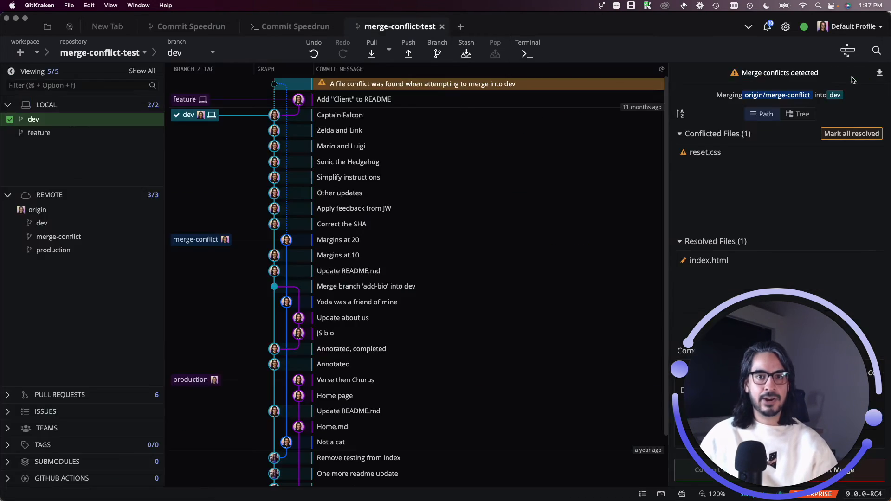
mouse_move(709, 261)
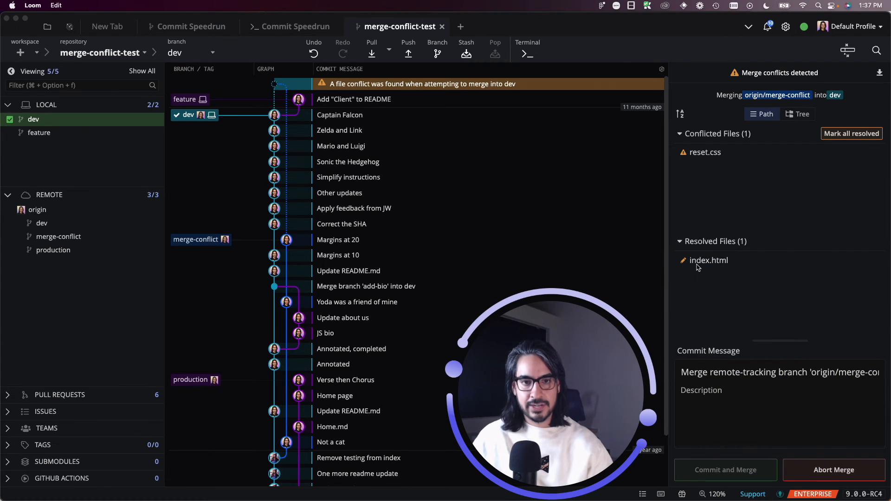
mouse_move(718, 273)
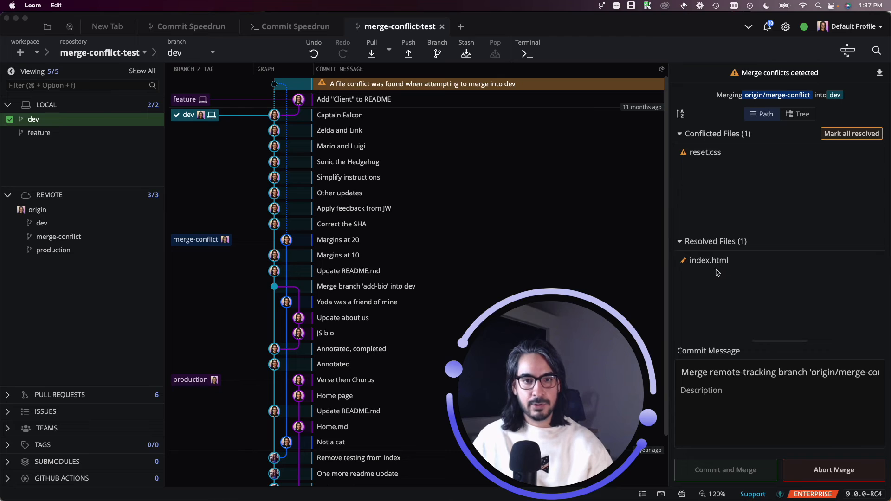
mouse_move(780, 267)
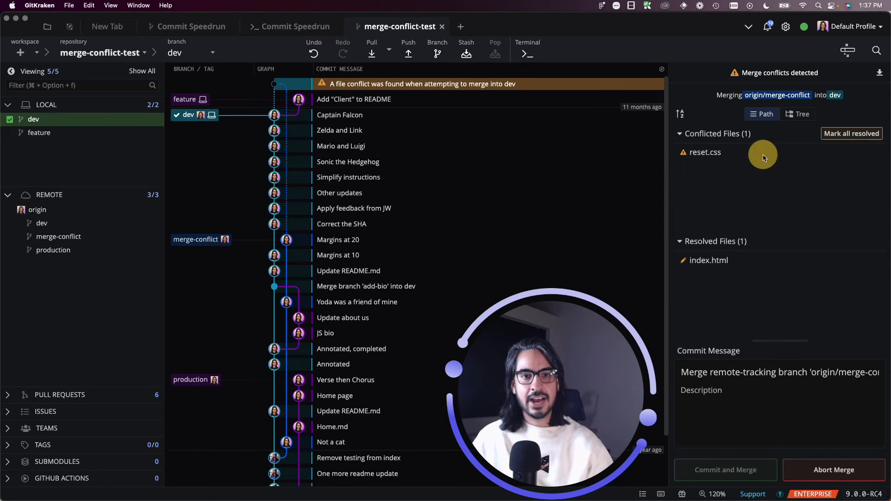
mouse_move(739, 153)
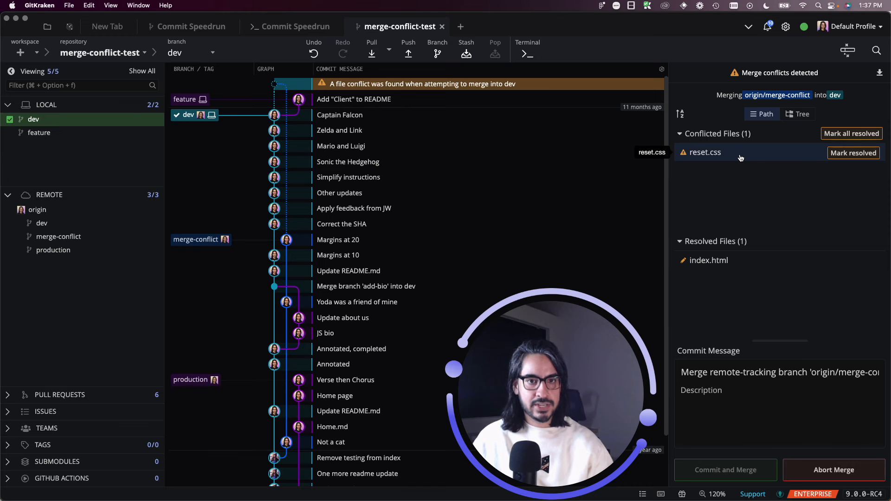
Step: Take dev's margin, padding and border values of 10 for reset.css, then edit padding
left_click(704, 152)
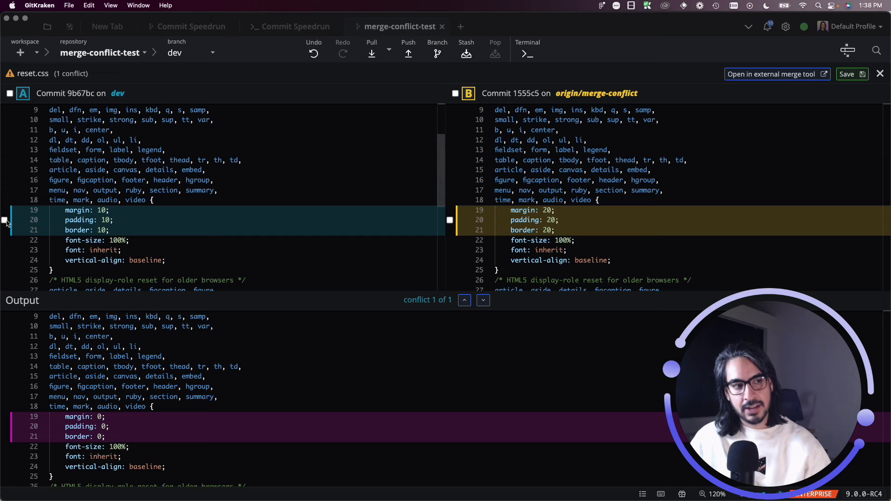
left_click(10, 93)
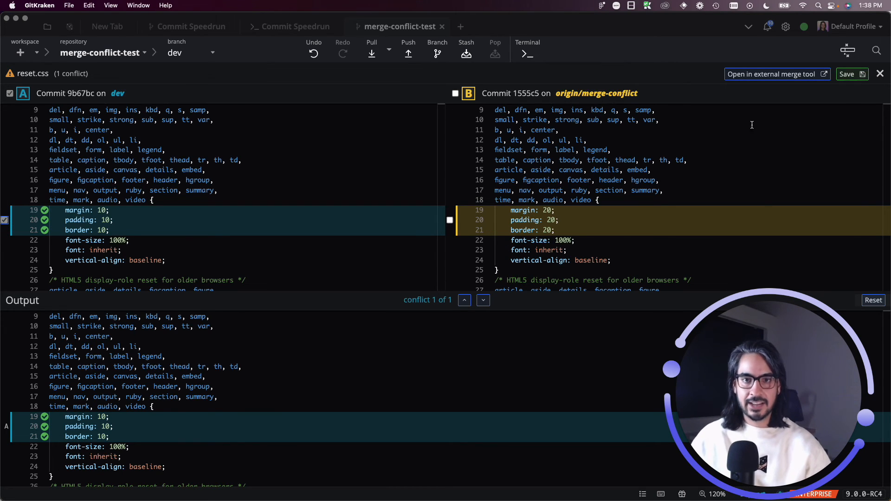
double_click(79, 427)
type("0")
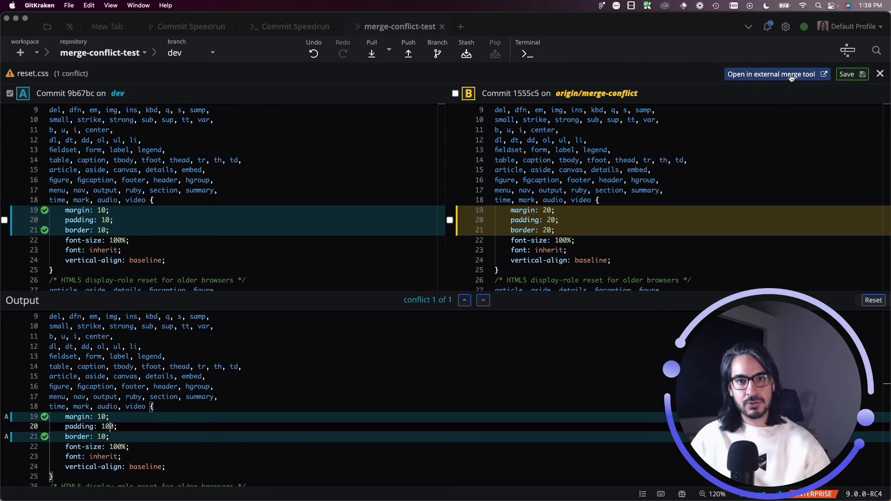
Step: Dismiss the external merge tool warning and save the resolved reset.css
left_click(772, 74)
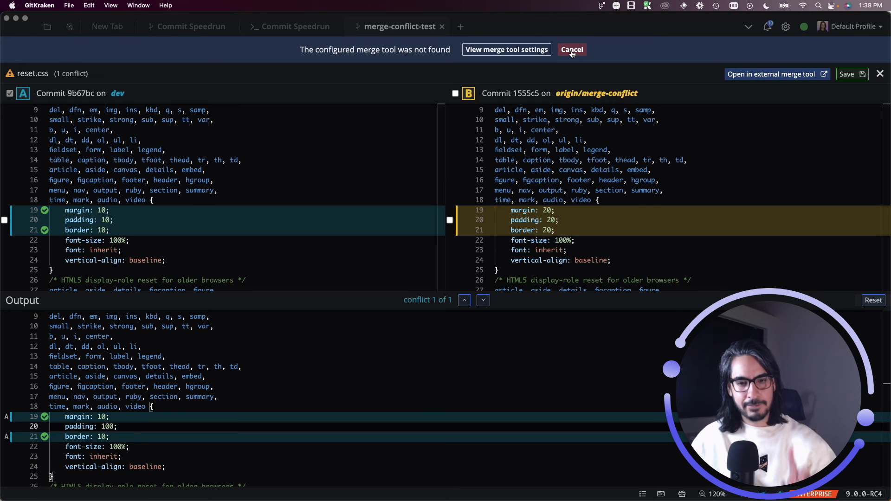
left_click(572, 49)
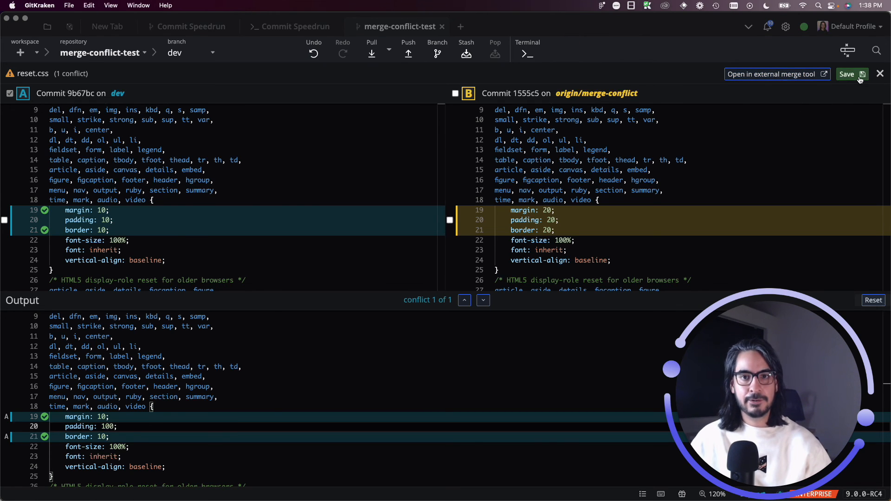
left_click(846, 74)
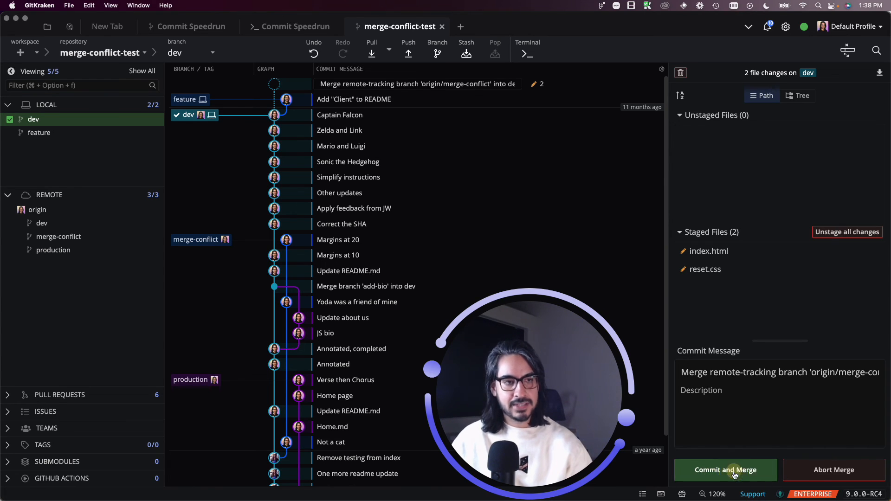
Step: Commit the merge of origin/merge-conflict into dev
left_click(726, 470)
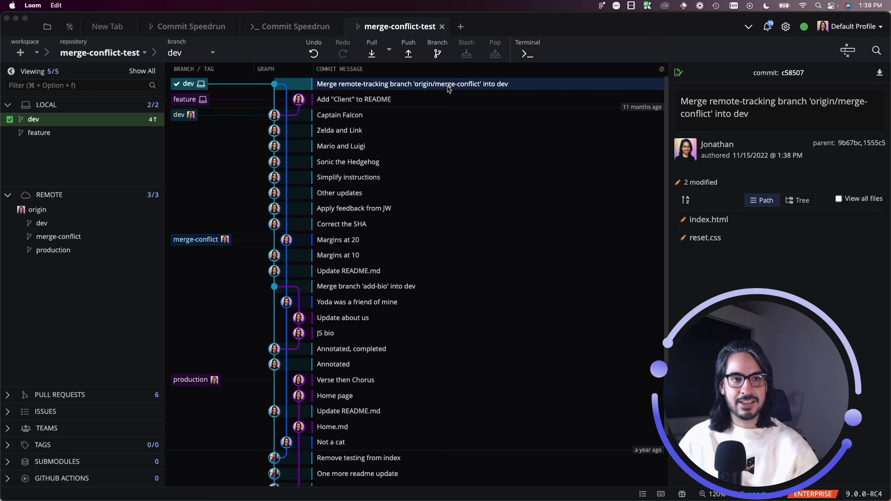
mouse_move(499, 92)
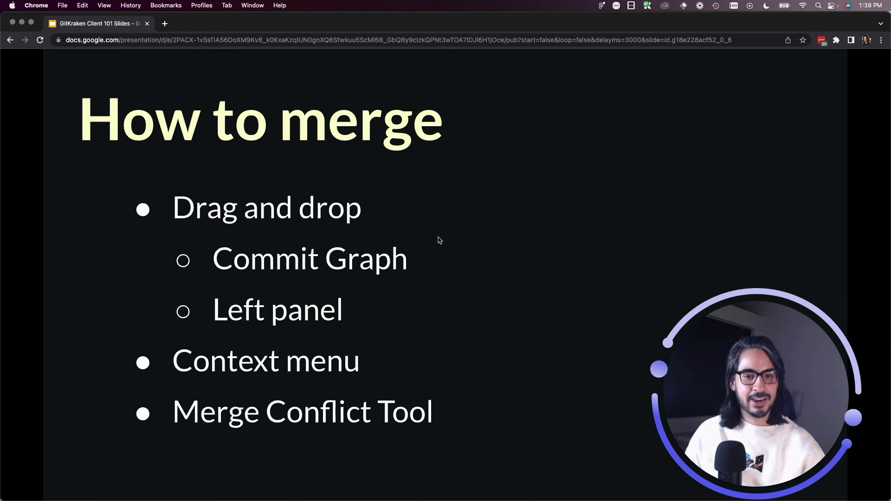
mouse_move(341, 222)
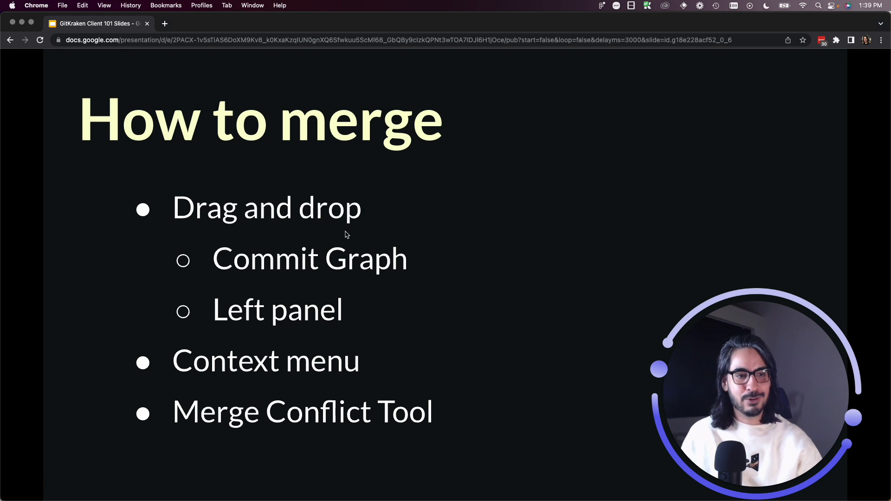
mouse_move(396, 337)
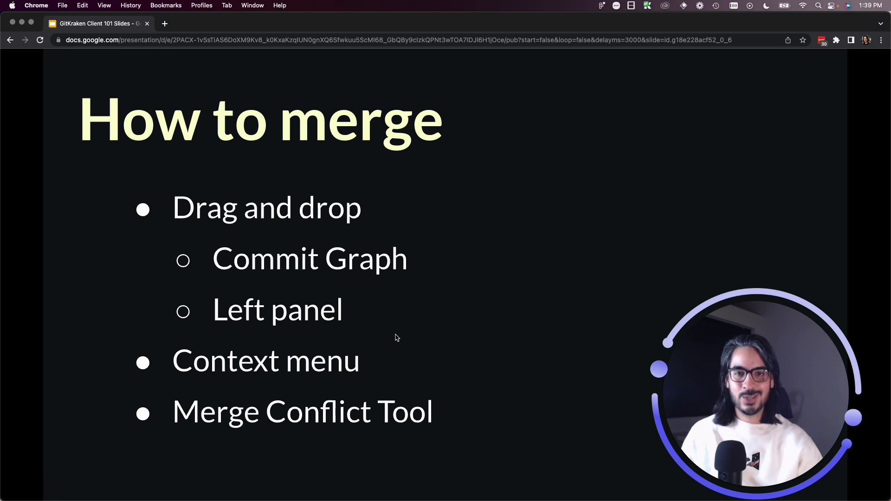
mouse_move(399, 332)
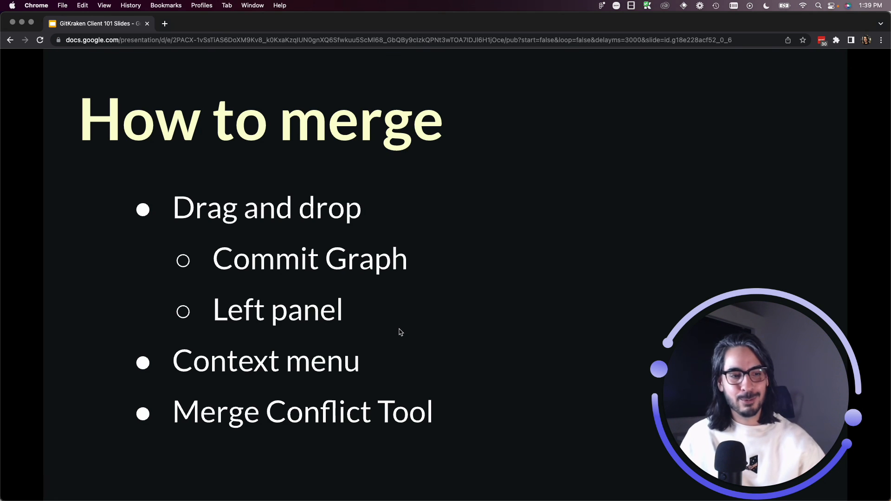
mouse_move(222, 422)
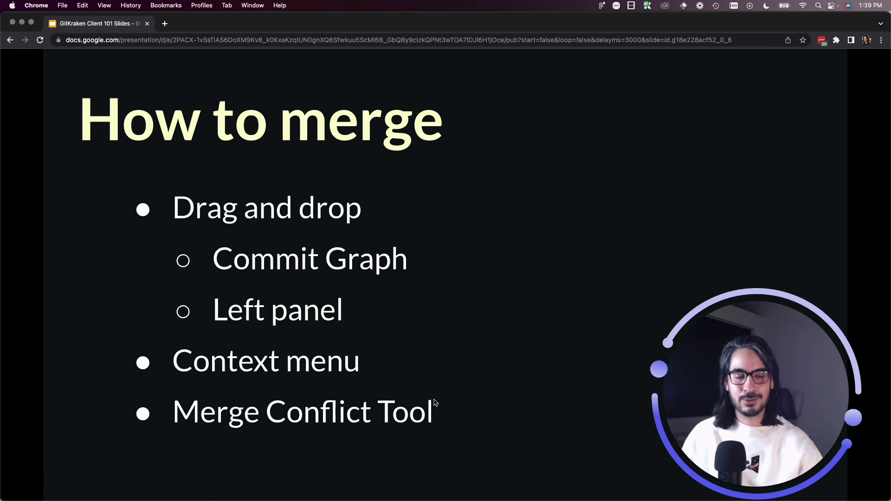
mouse_move(458, 416)
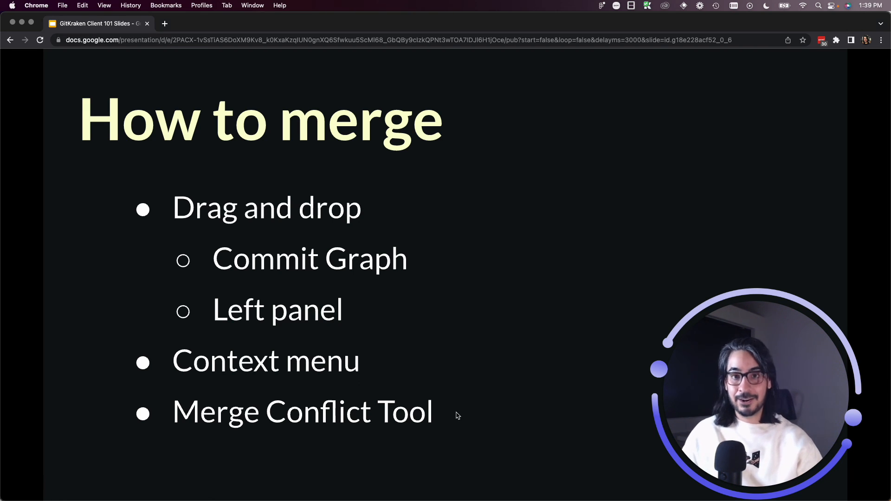
mouse_move(477, 374)
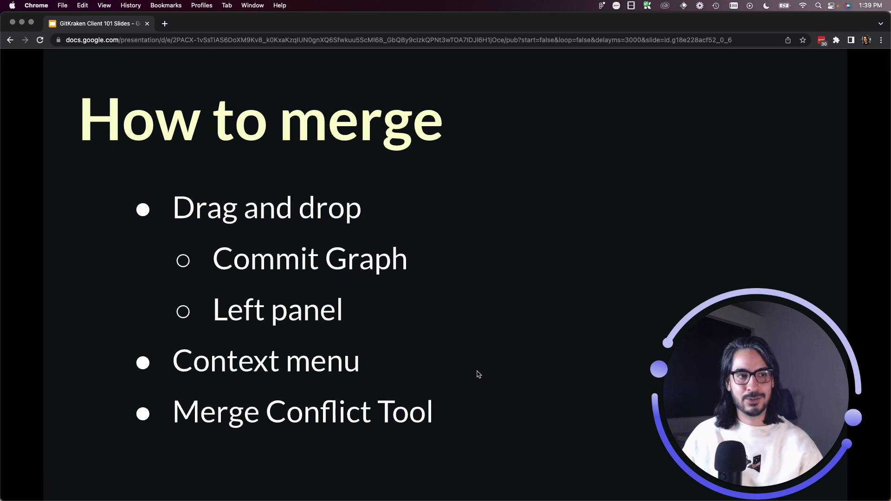